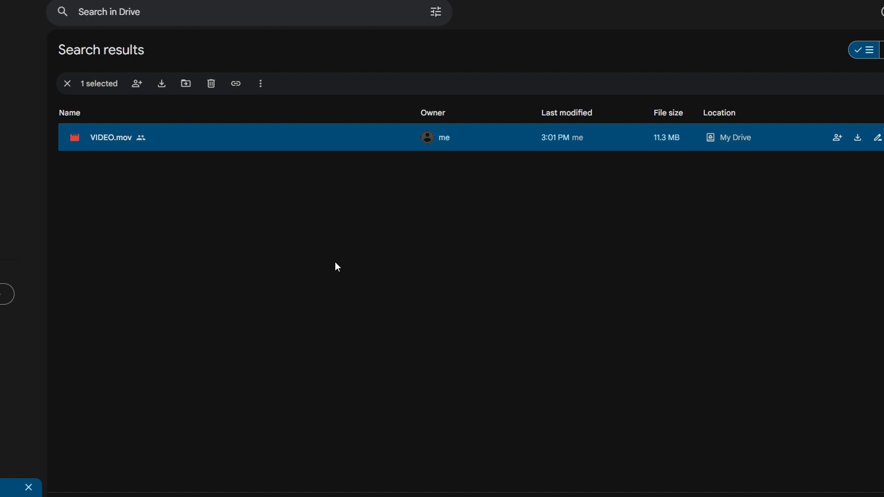
pyautogui.moveTo(357, 246)
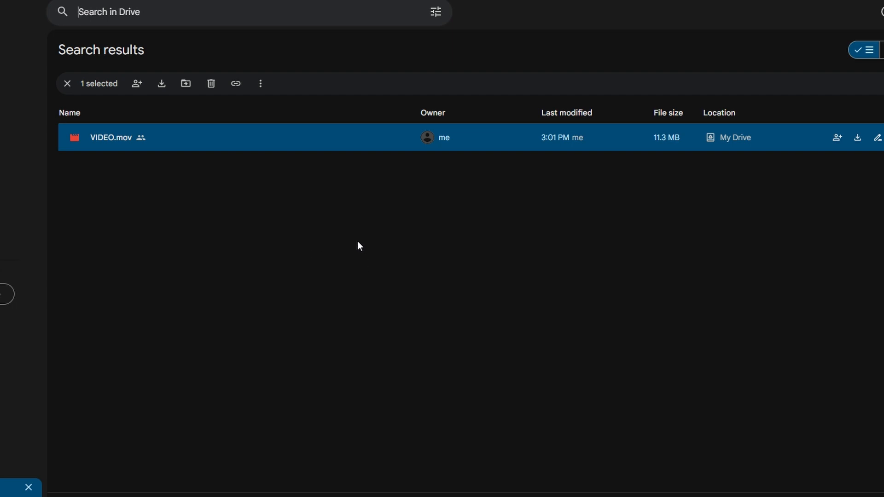
pyautogui.moveTo(258, 176)
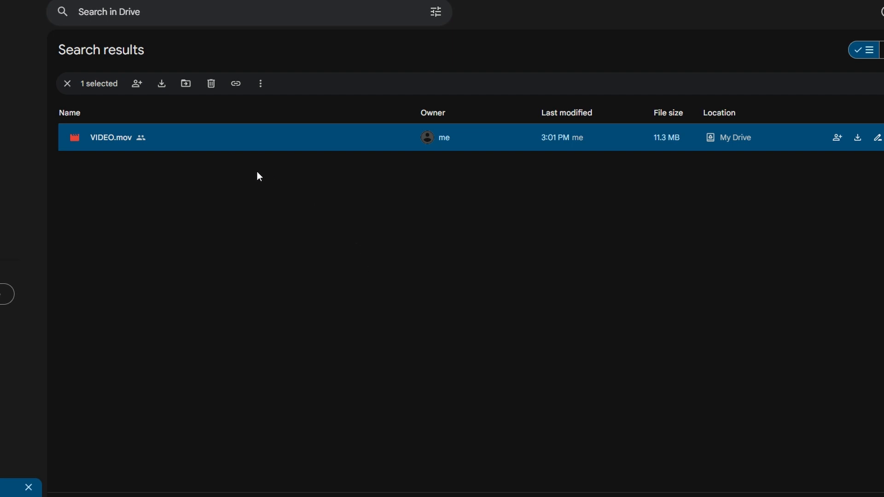
# Clear the selection and remove the Videos filter so all four files are listed.
pyautogui.click(67, 84)
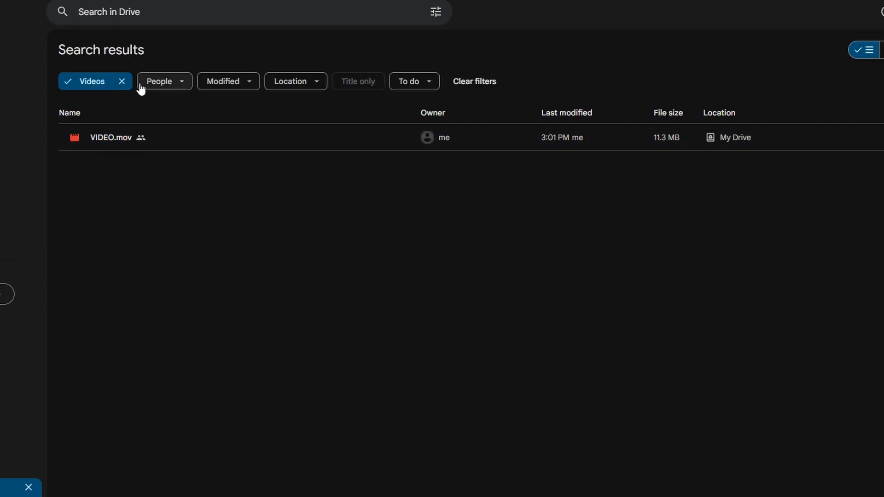
pyautogui.click(122, 81)
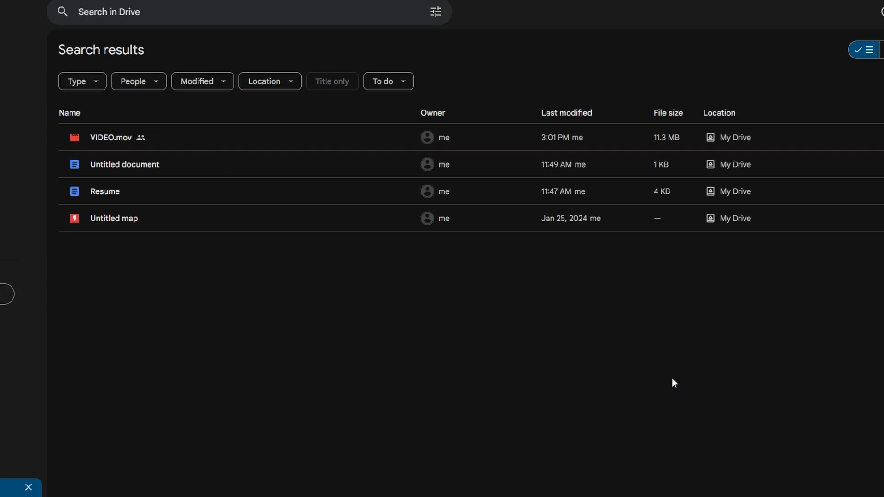
pyautogui.moveTo(661, 374)
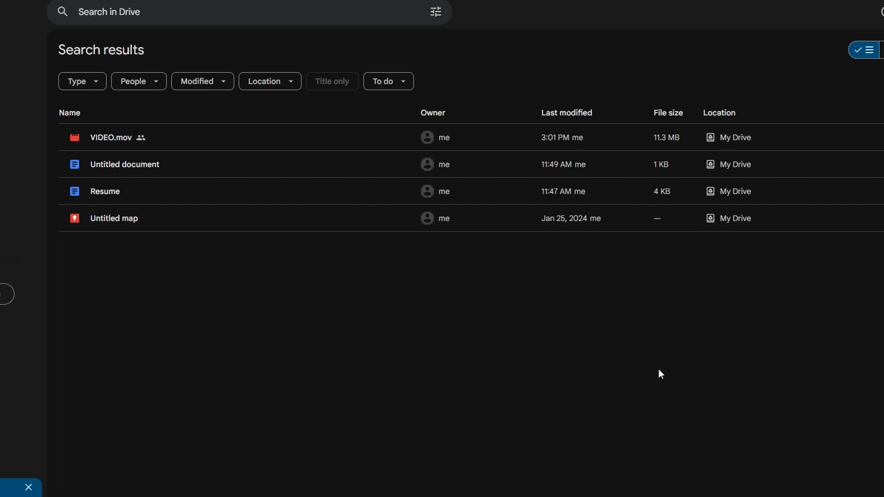
pyautogui.moveTo(637, 365)
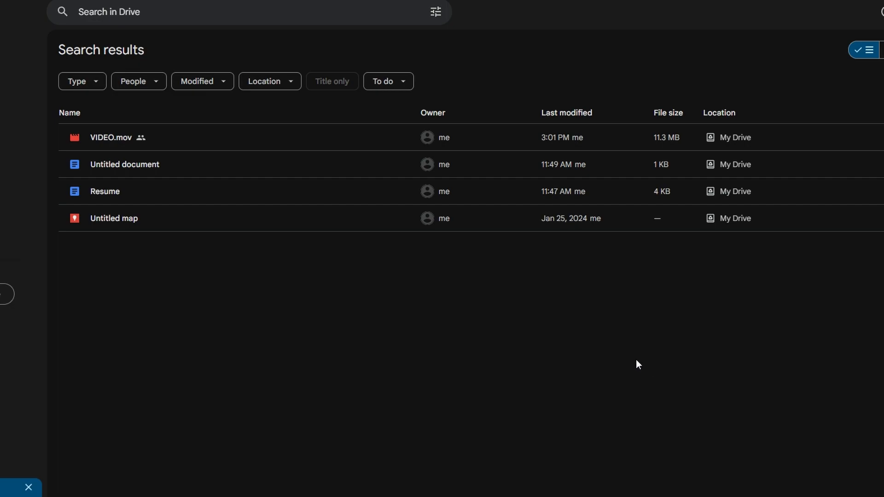
pyautogui.moveTo(114, 11)
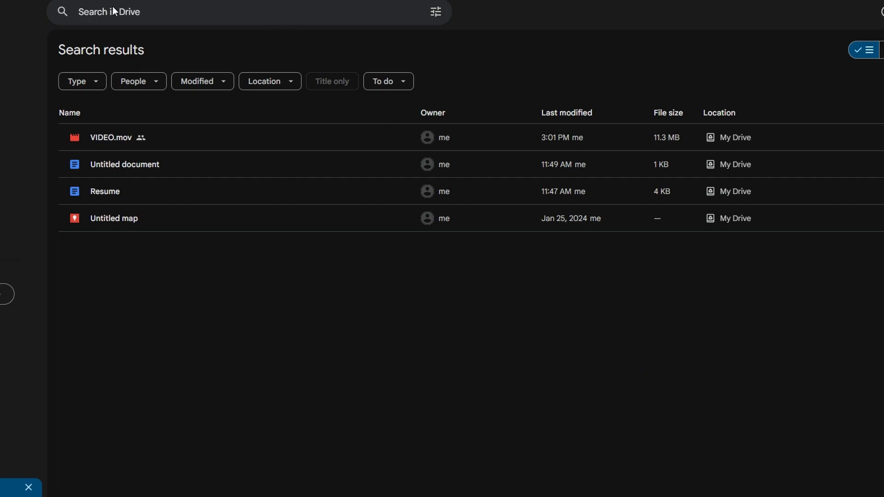
# Search again for the video to narrow results to VIDEO.mov.
pyautogui.click(226, 11)
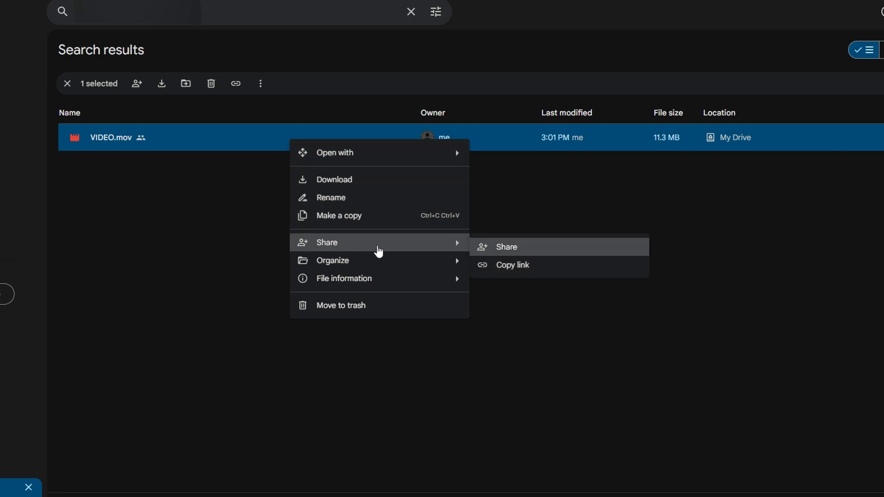
# Change a shared user's access to VIDEO.mov in its Share dialog.
pyautogui.click(505, 247)
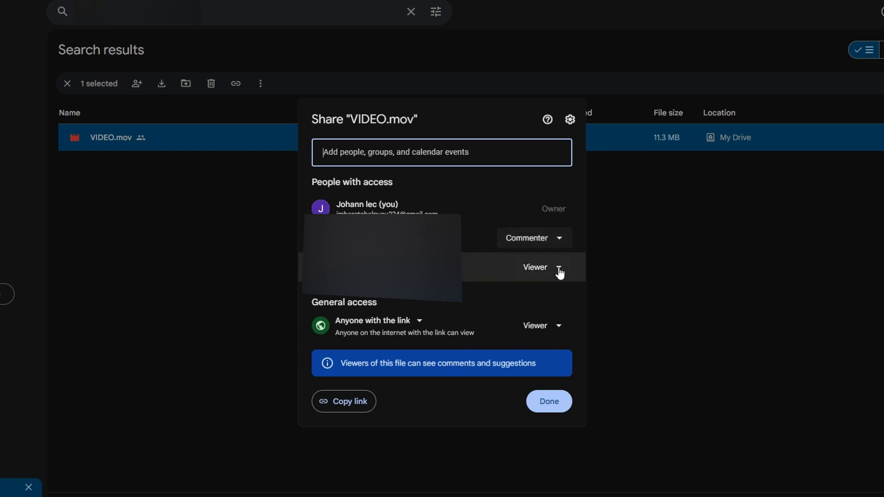
pyautogui.click(558, 267)
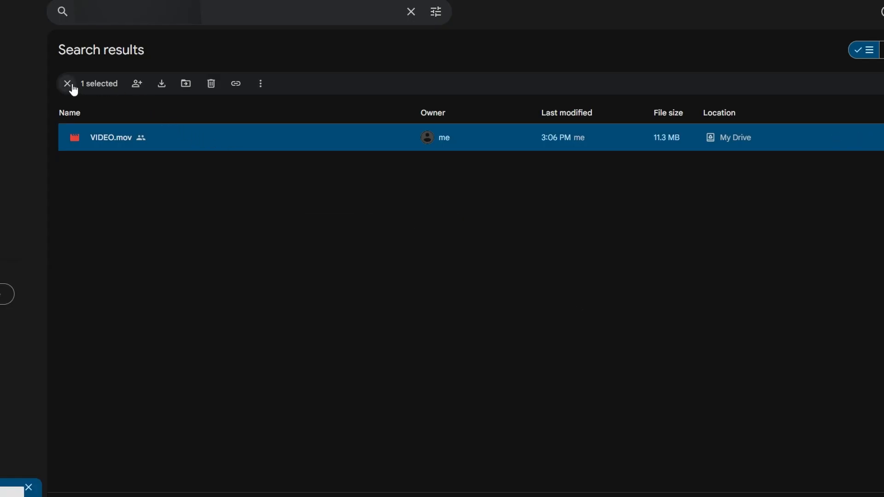
# Clear the selection and return to the Drive home page.
pyautogui.click(66, 84)
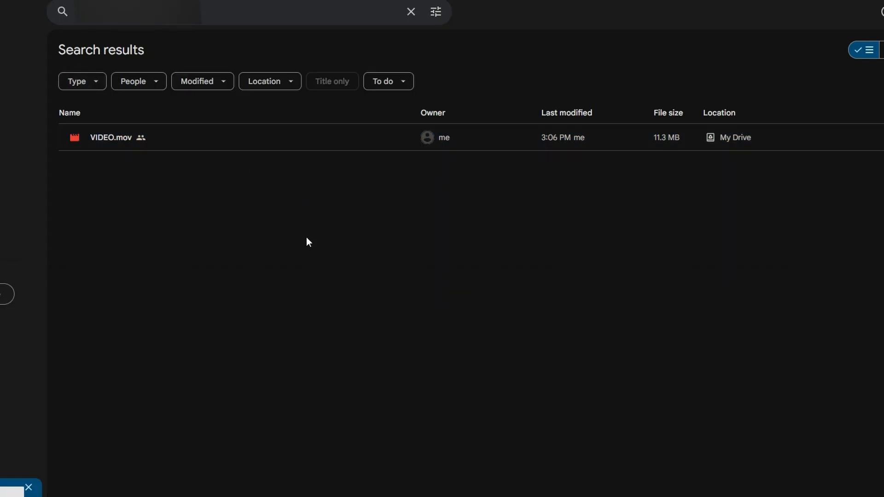
pyautogui.click(411, 11)
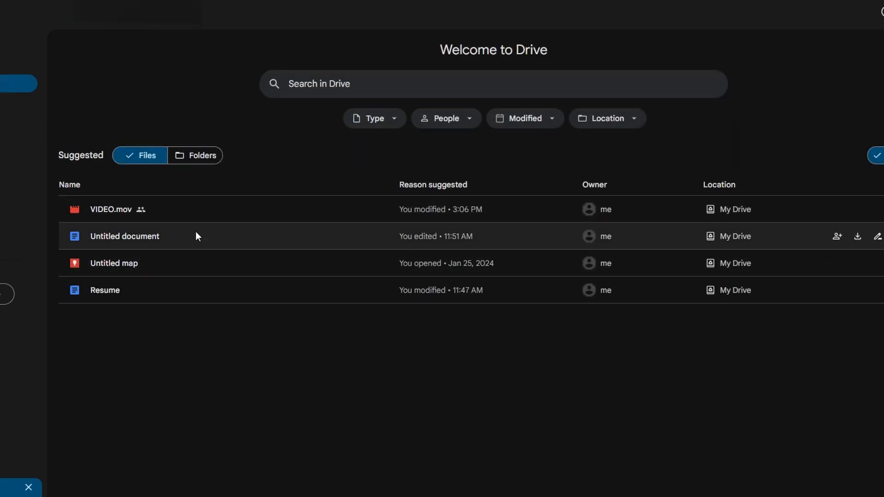
pyautogui.moveTo(176, 213)
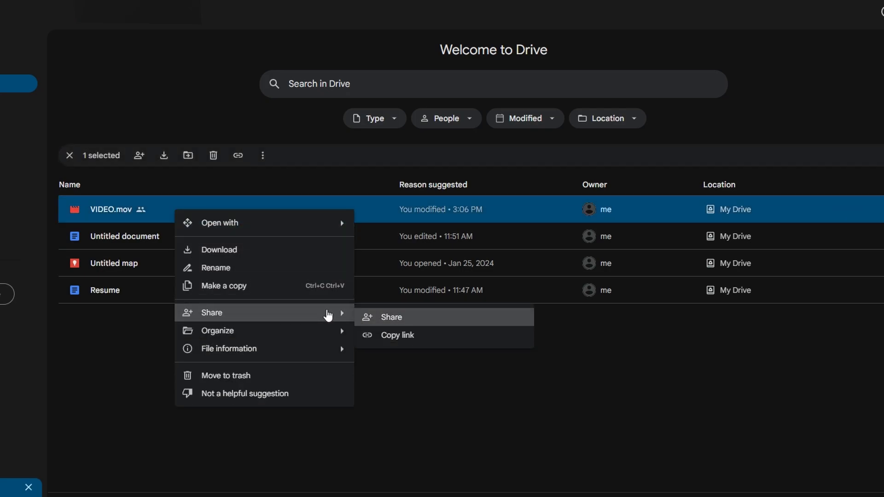
# Bring up the Share dialog for VIDEO.mov from the Drive home page.
pyautogui.click(391, 317)
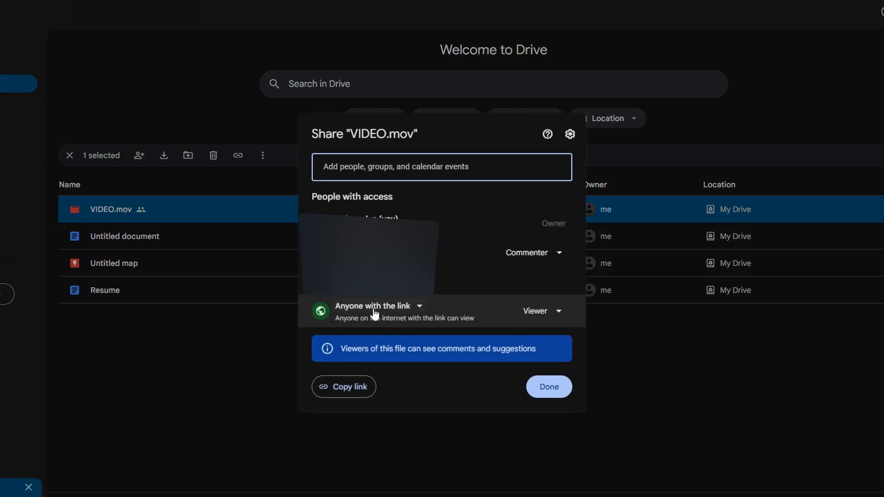
# Change the commenter's role on VIDEO.mov and save the sharing change.
pyautogui.click(533, 252)
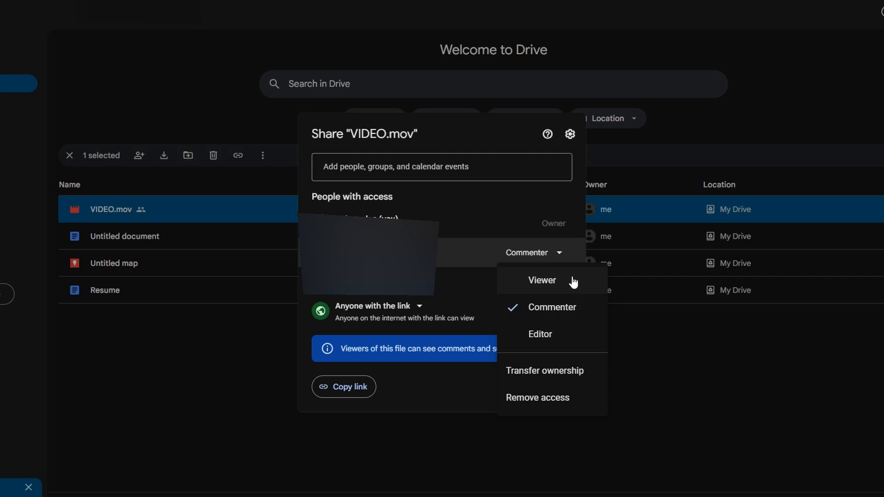
pyautogui.moveTo(581, 348)
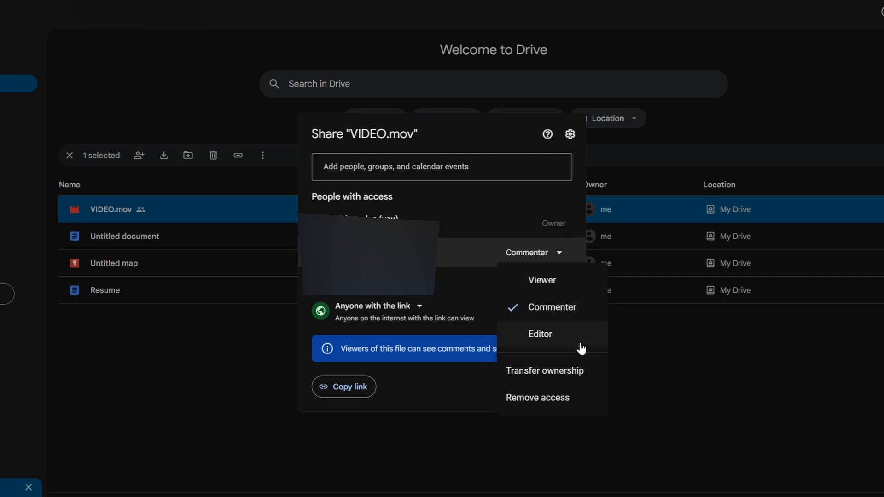
pyautogui.moveTo(548, 404)
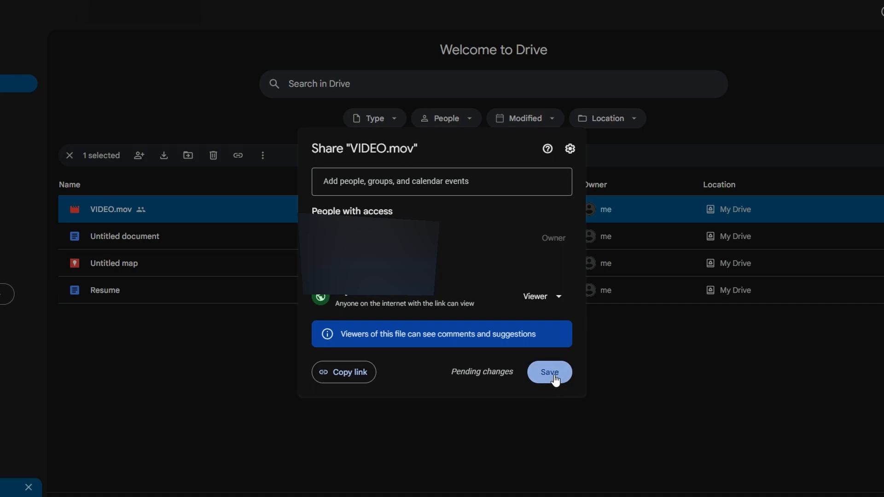
pyautogui.click(548, 372)
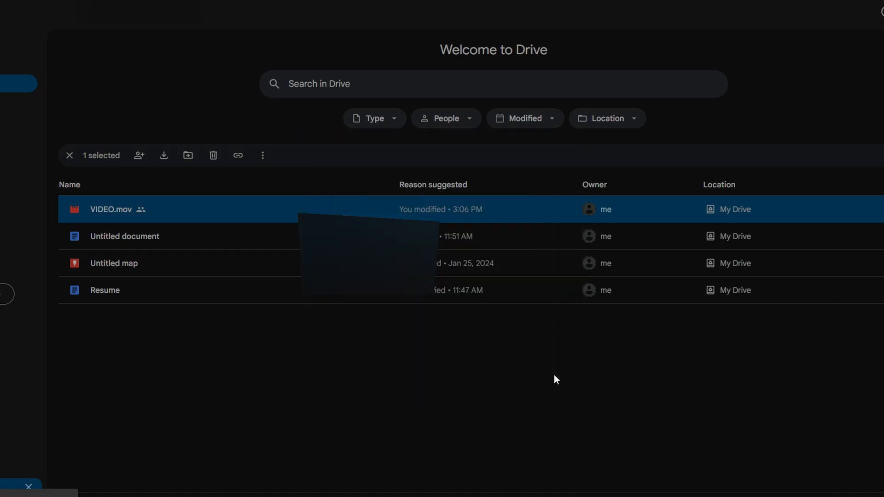